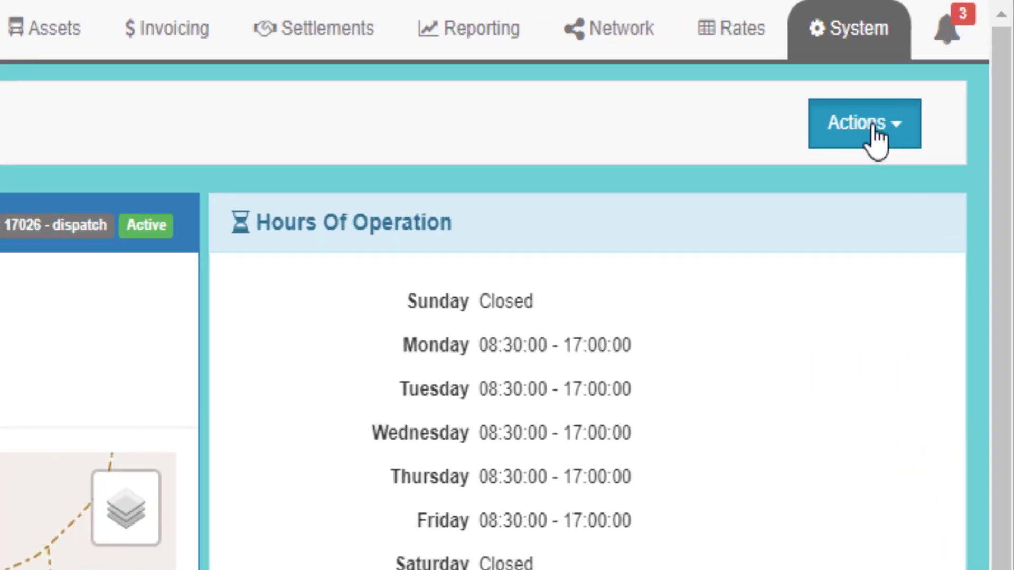
- Launch the Connect to QuickBooks Online action from the System page's Actions list
click(863, 123)
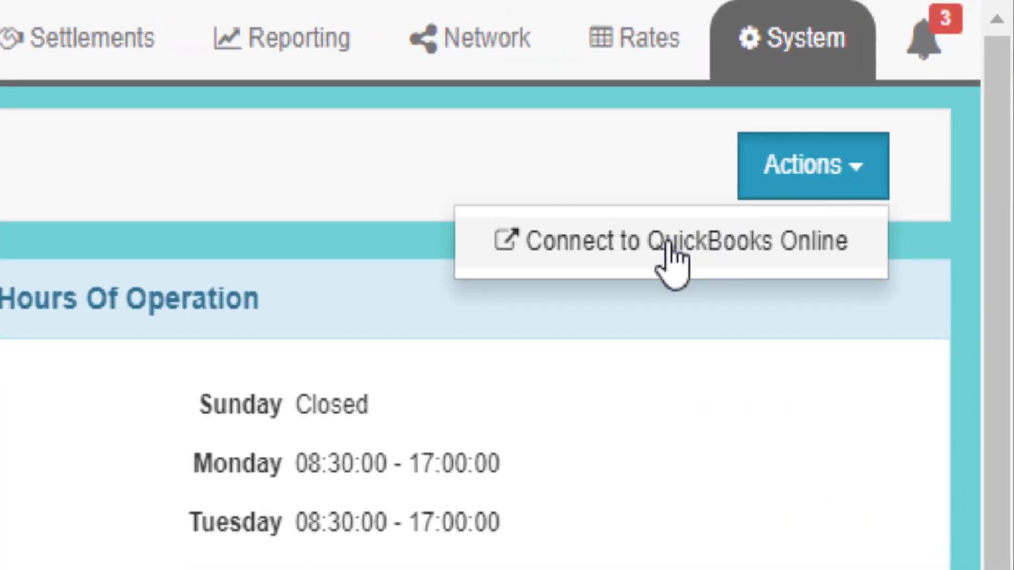
click(673, 241)
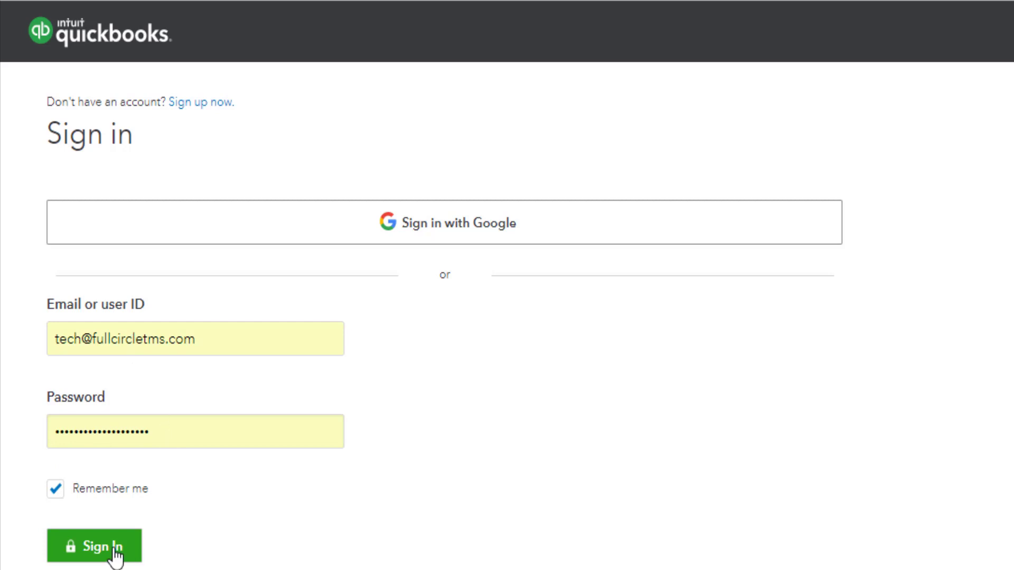
- Sign in, grant Full Circle TMS access to the FullCircleTMS Testing company, and close the success window
click(94, 547)
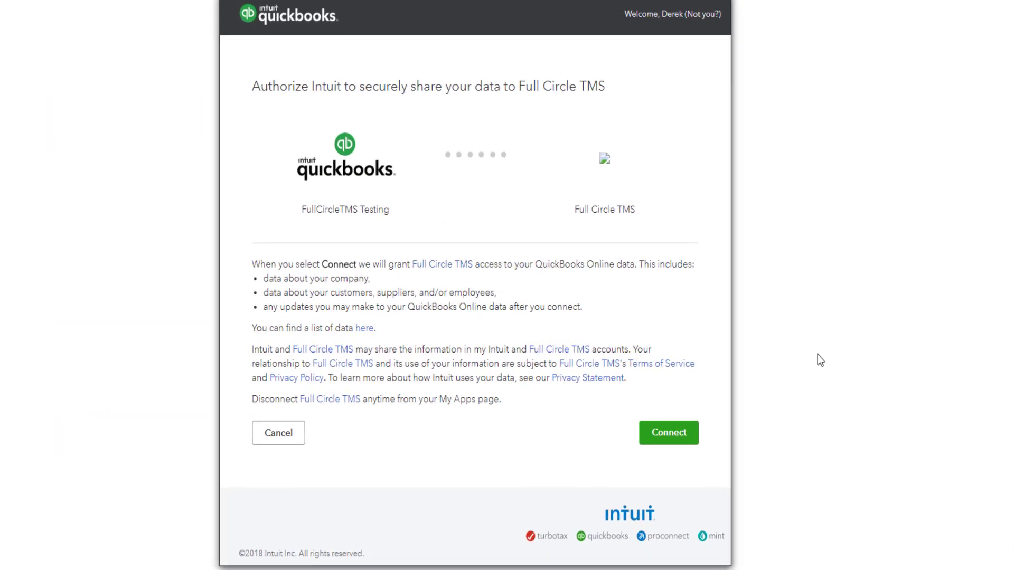
mouse_move(512, 108)
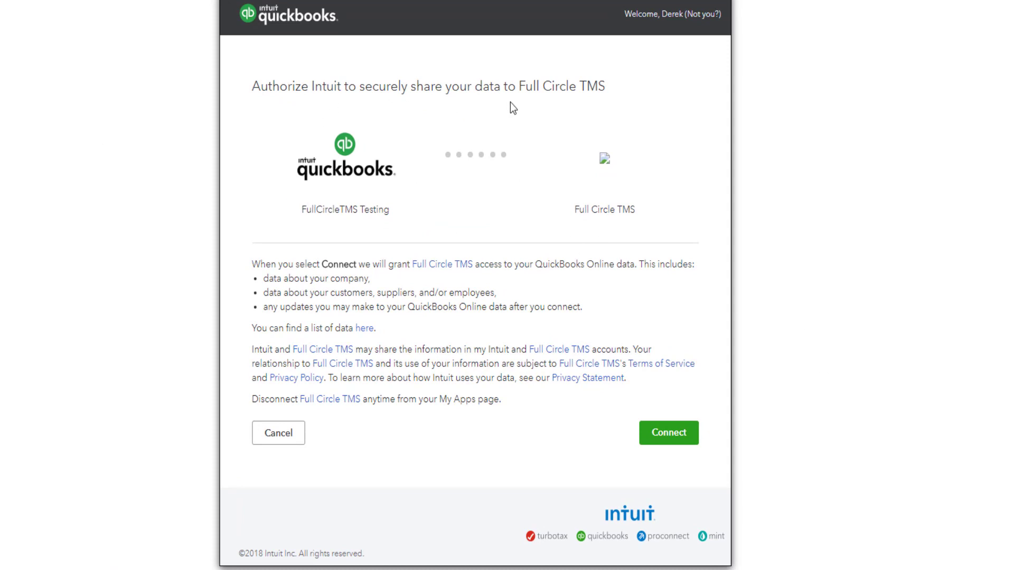
mouse_move(450, 106)
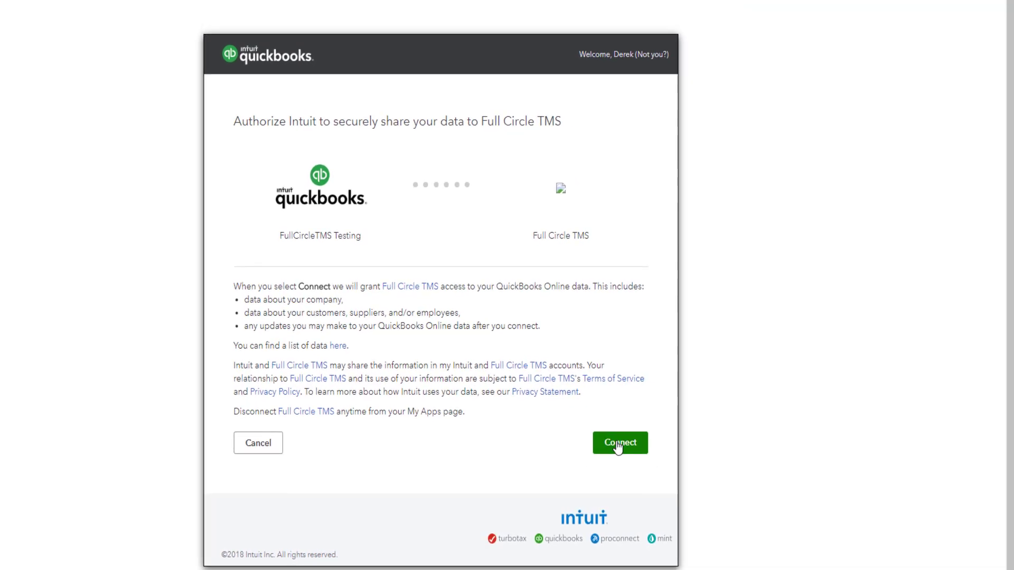
click(619, 443)
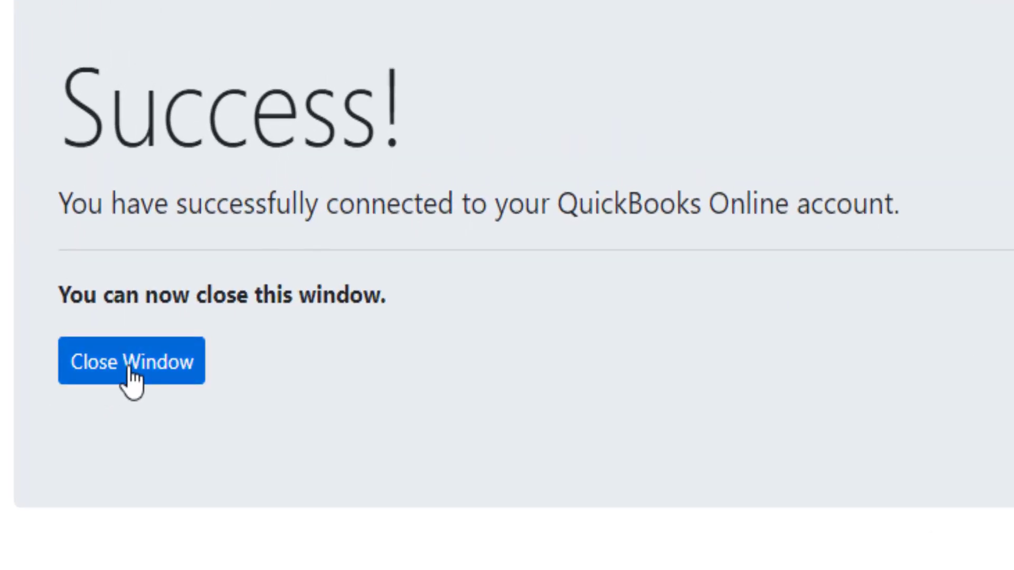
click(132, 362)
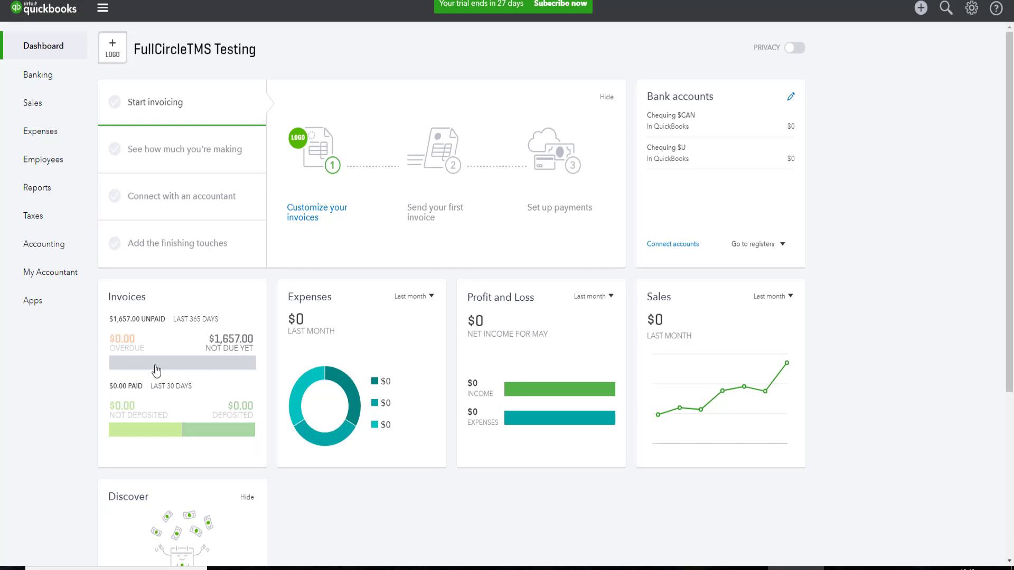
mouse_move(31, 14)
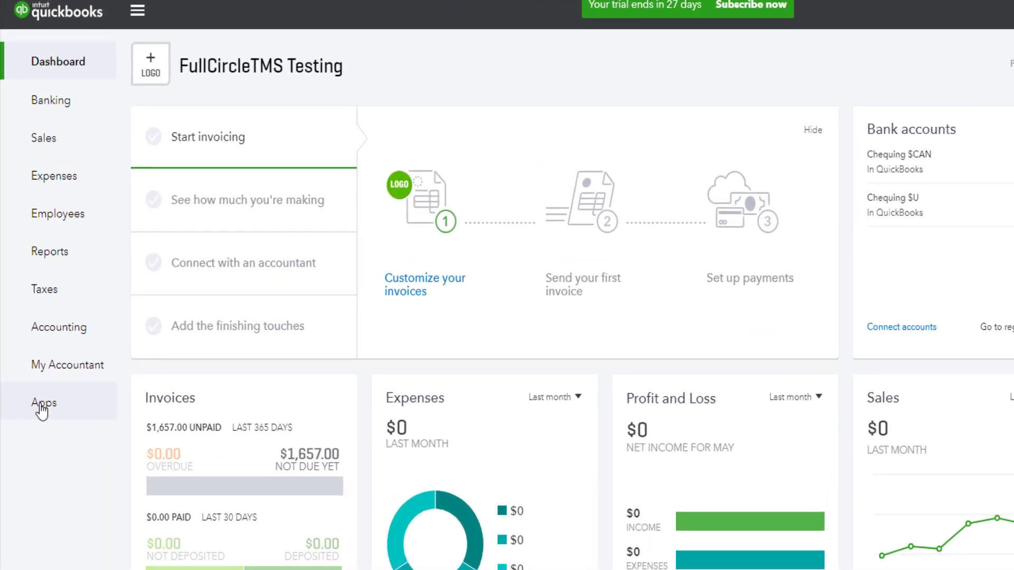
- From My Apps, choose Disconnect on the Full Circle TMS app to reach its confirmation prompt
click(43, 403)
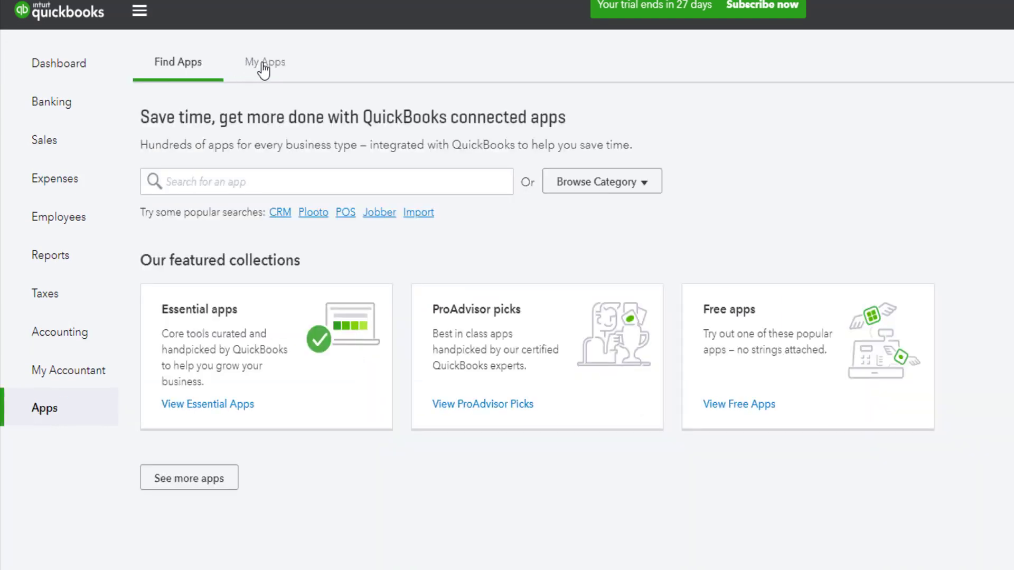
click(264, 63)
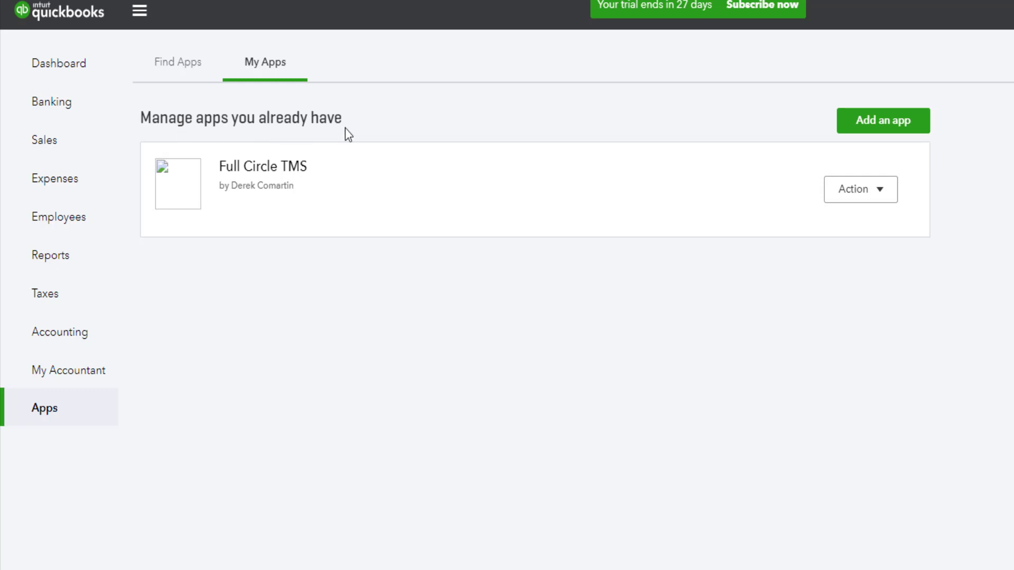
click(860, 189)
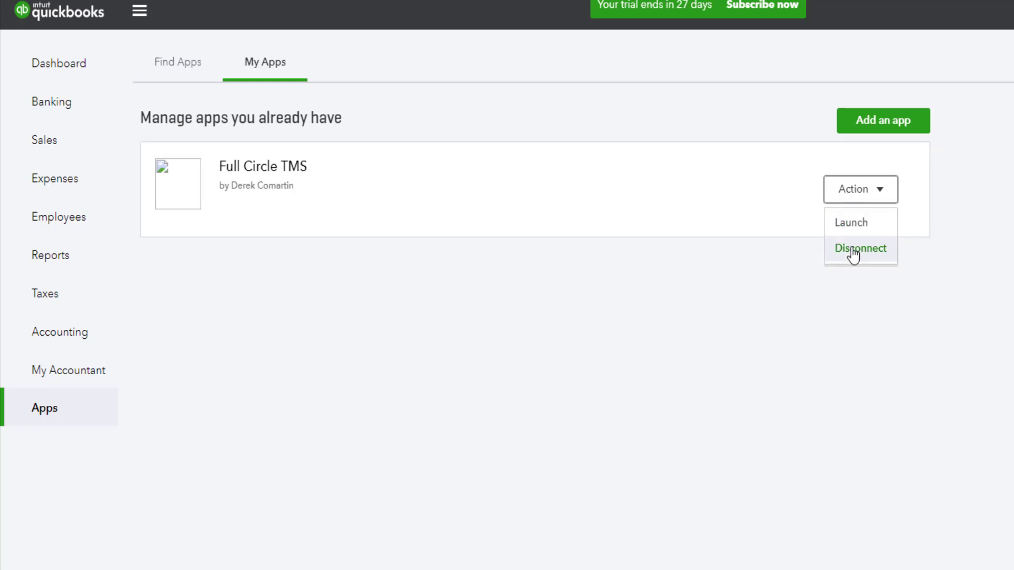
click(860, 248)
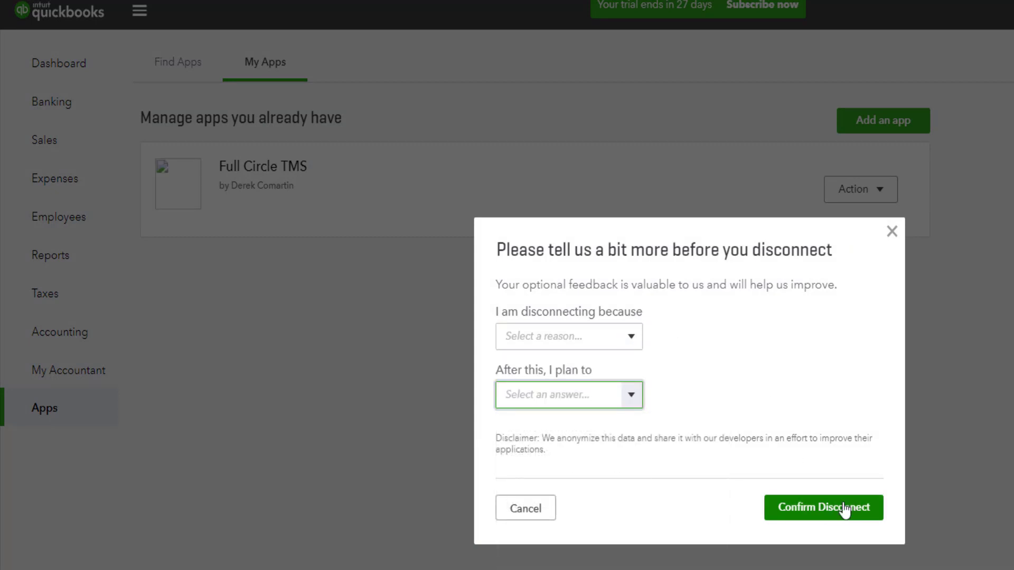
mouse_move(854, 546)
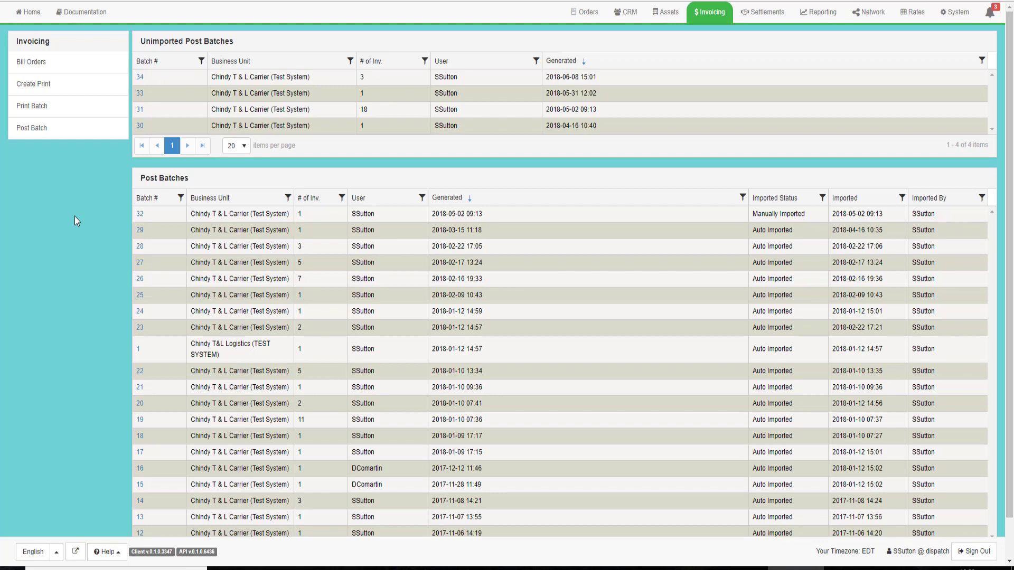
mouse_move(664, 12)
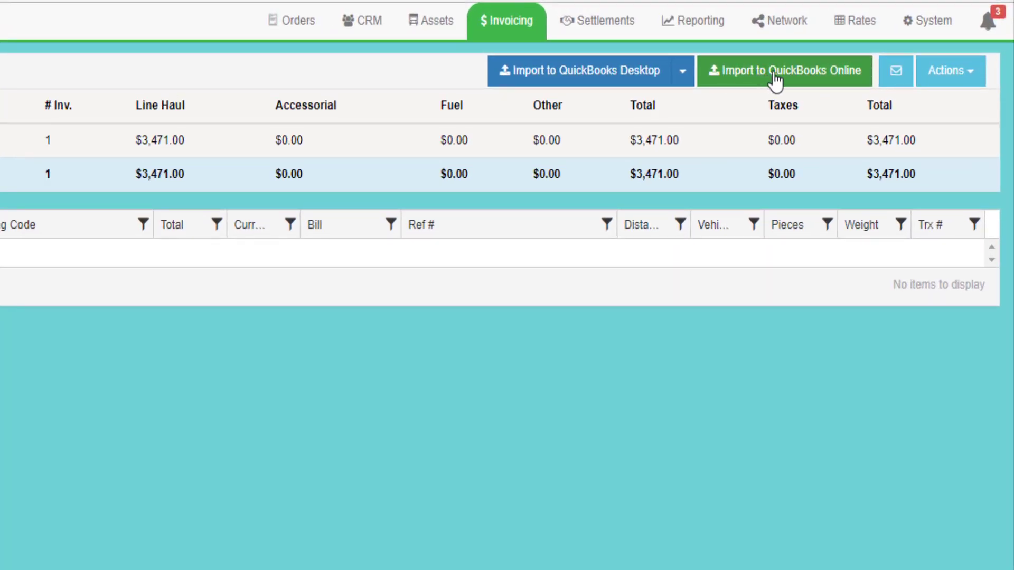
- Import invoice post batch 30 to QuickBooks Online and dismiss the missing accounting code error
click(785, 71)
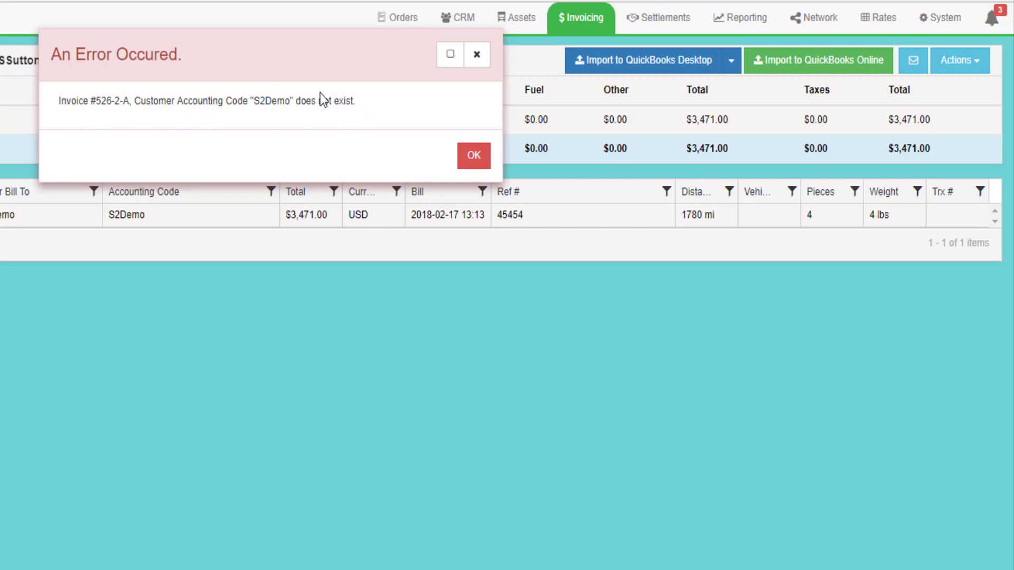
click(474, 156)
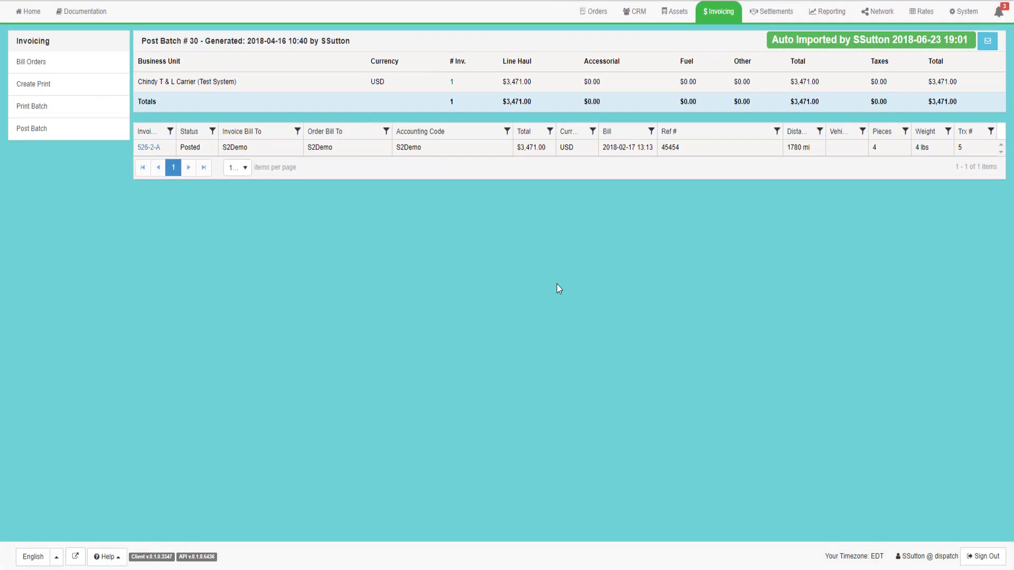
mouse_move(506, 214)
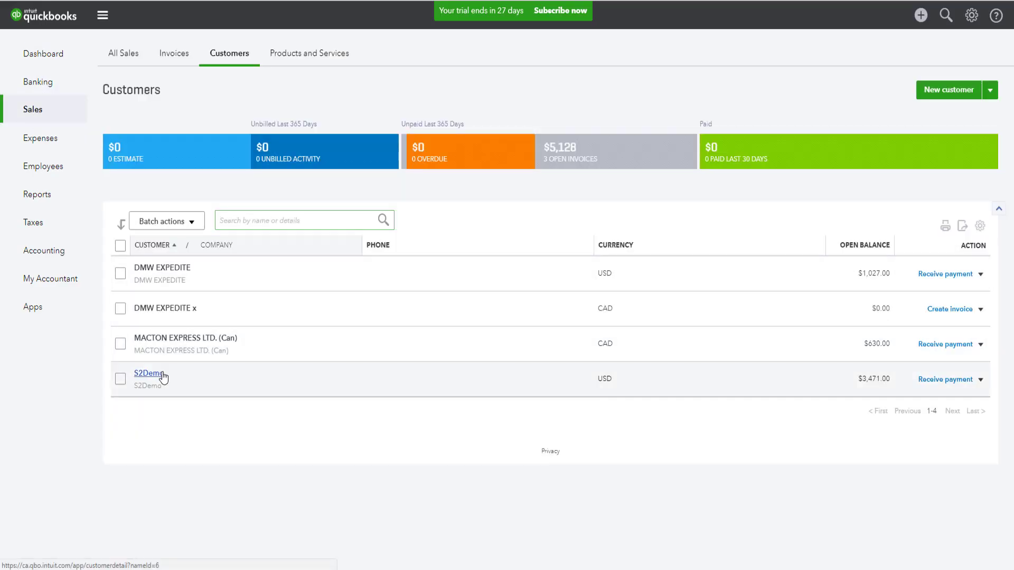
- View customer S2Demo's invoice 526-2-A showing its $3,471.00 total
click(148, 373)
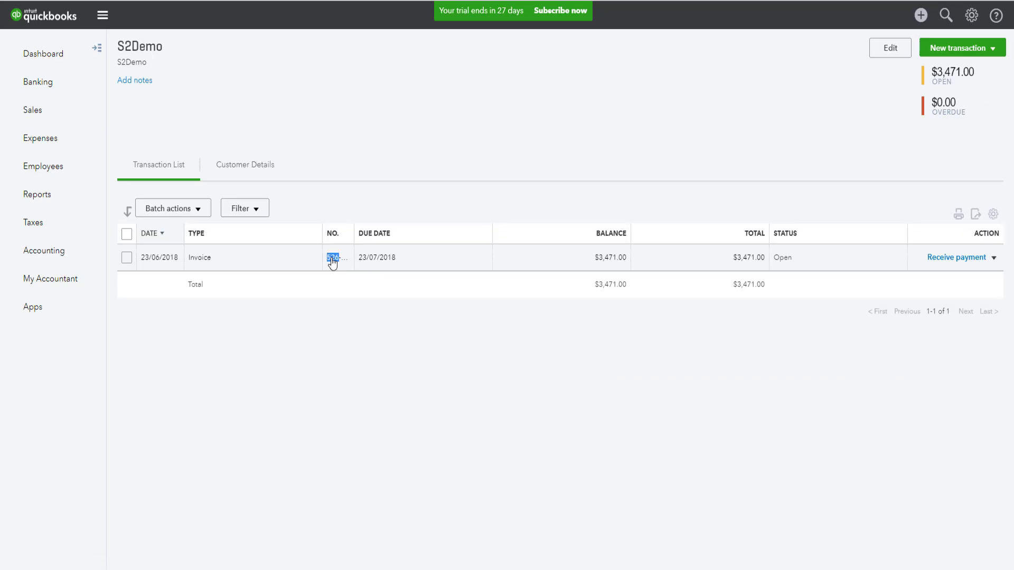
click(332, 258)
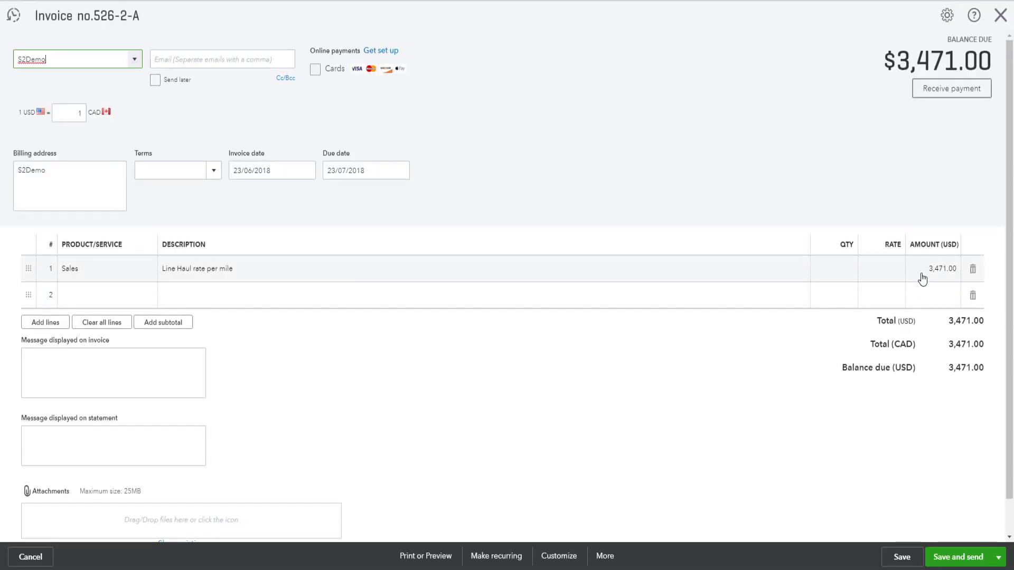
click(941, 268)
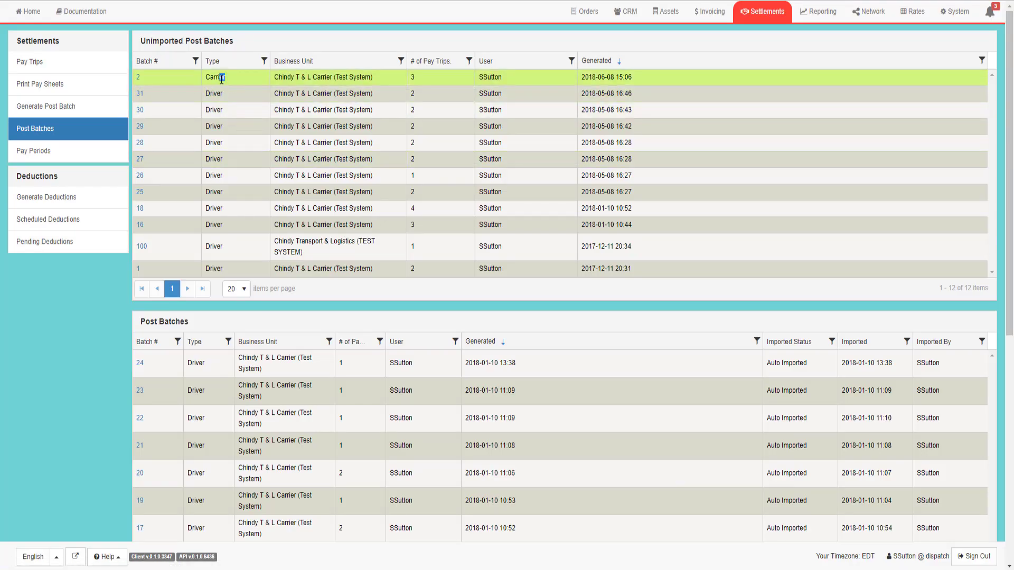
- Import carrier settlement batch 2 to QuickBooks Online, hitting the Bill #771 missing AP account code error
double_click(213, 93)
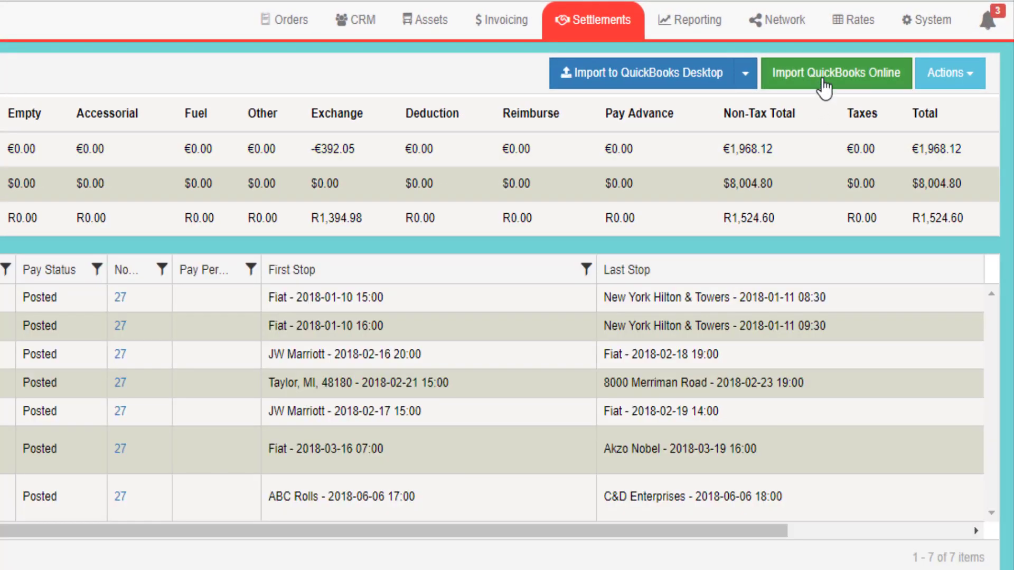
mouse_move(838, 85)
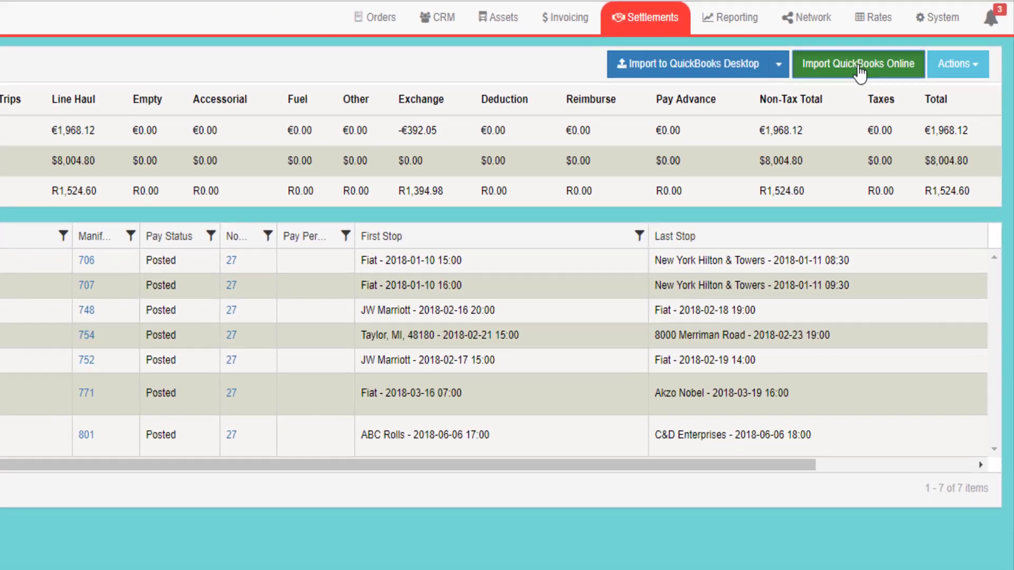
click(858, 64)
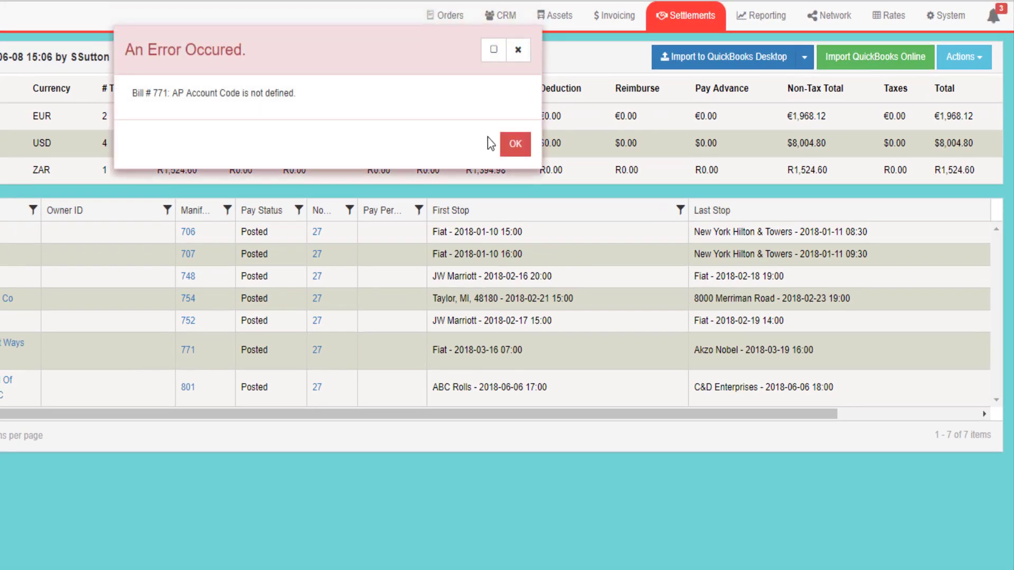